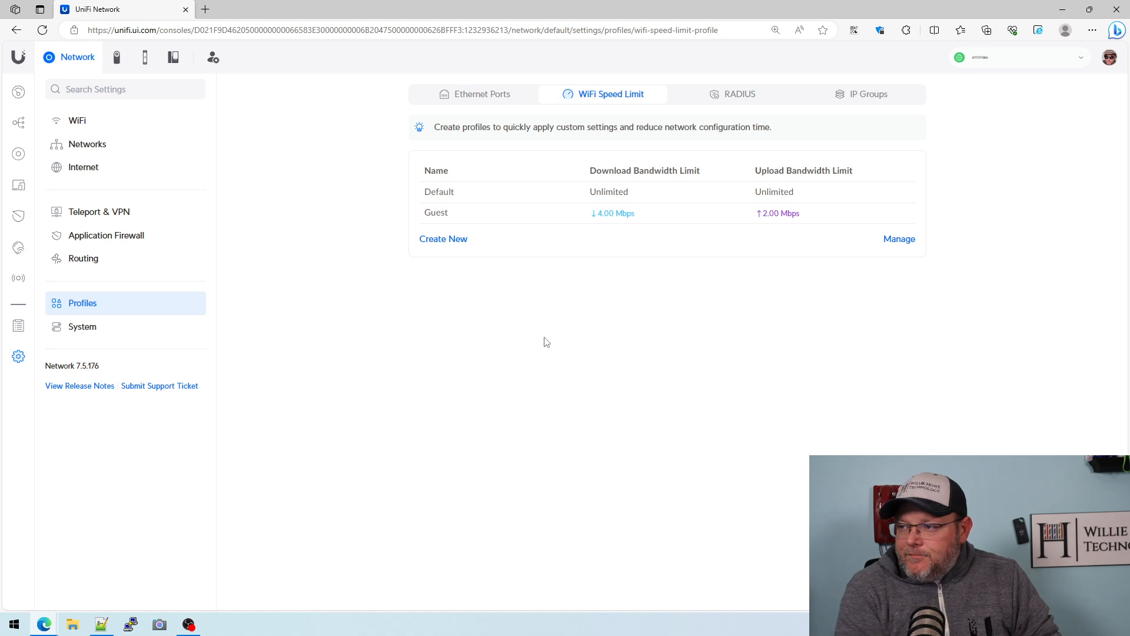
mouse_move(523, 345)
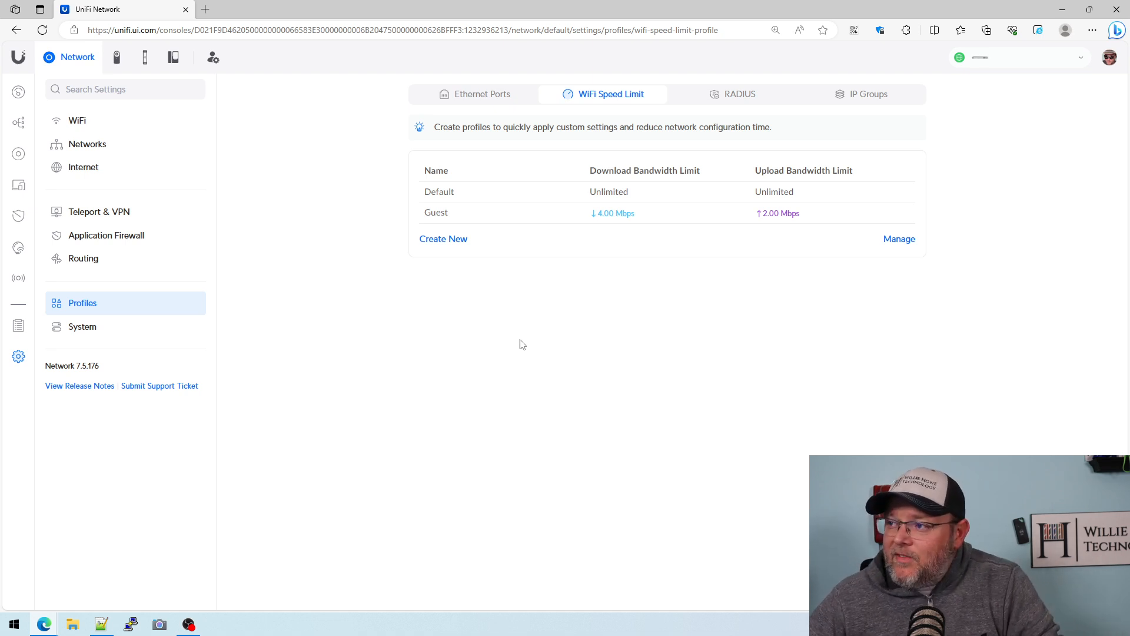
mouse_move(566, 138)
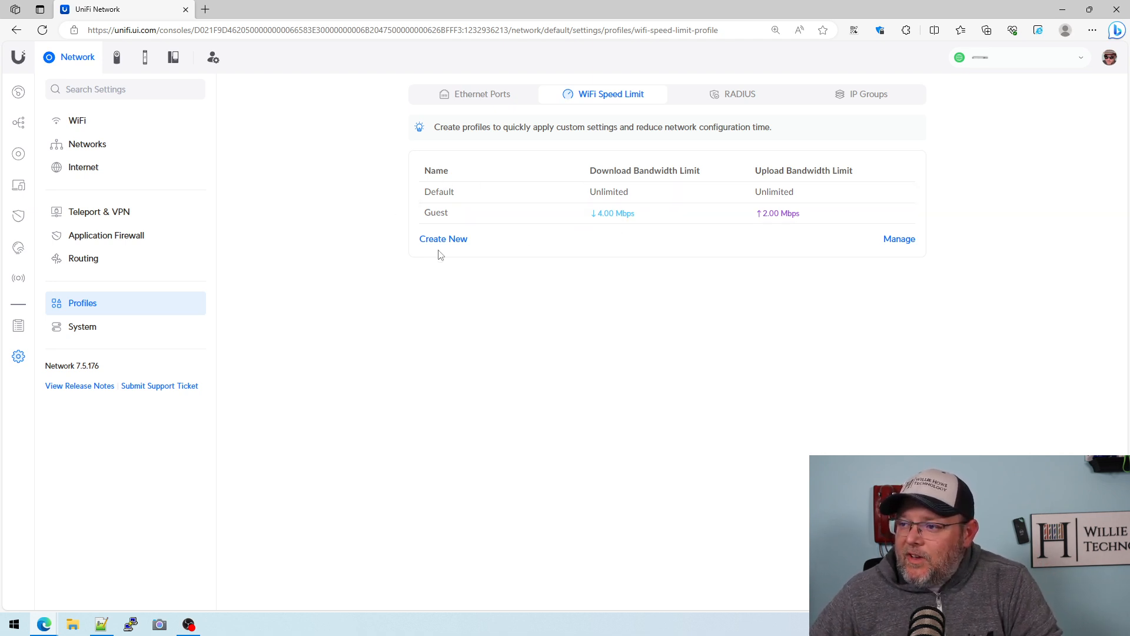
mouse_move(670, 217)
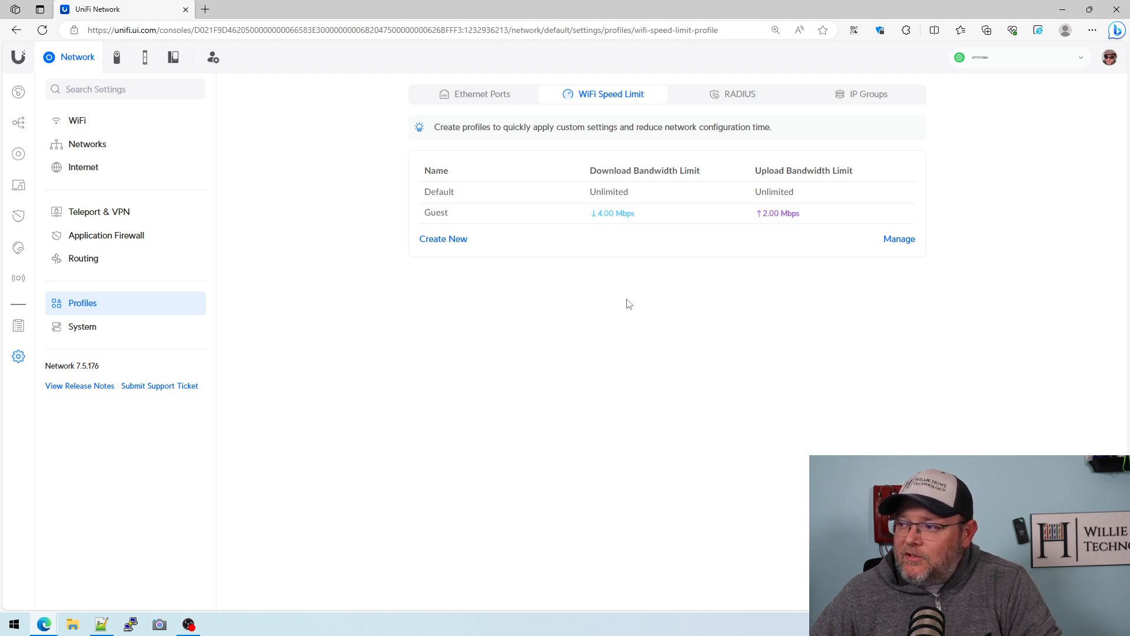
mouse_move(622, 304)
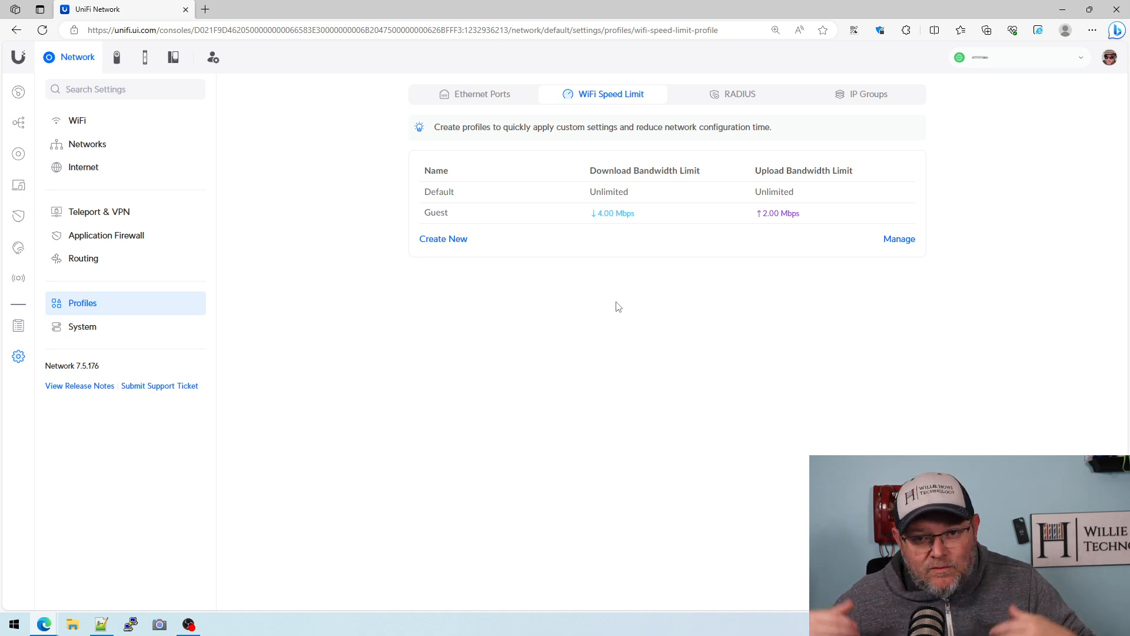
mouse_move(203, 302)
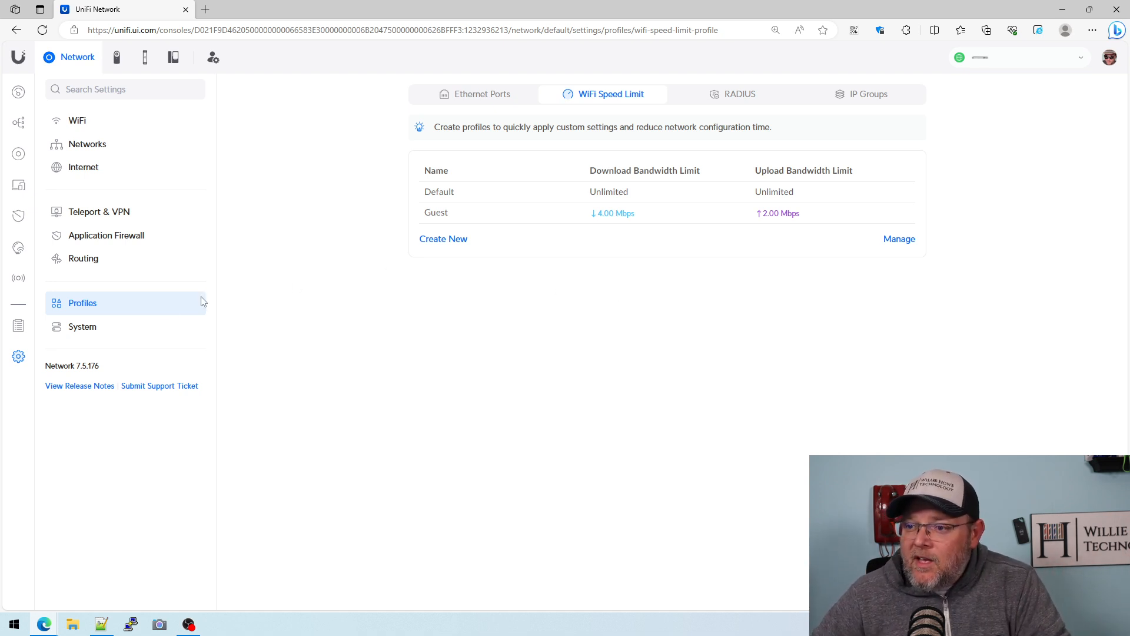
mouse_move(625, 103)
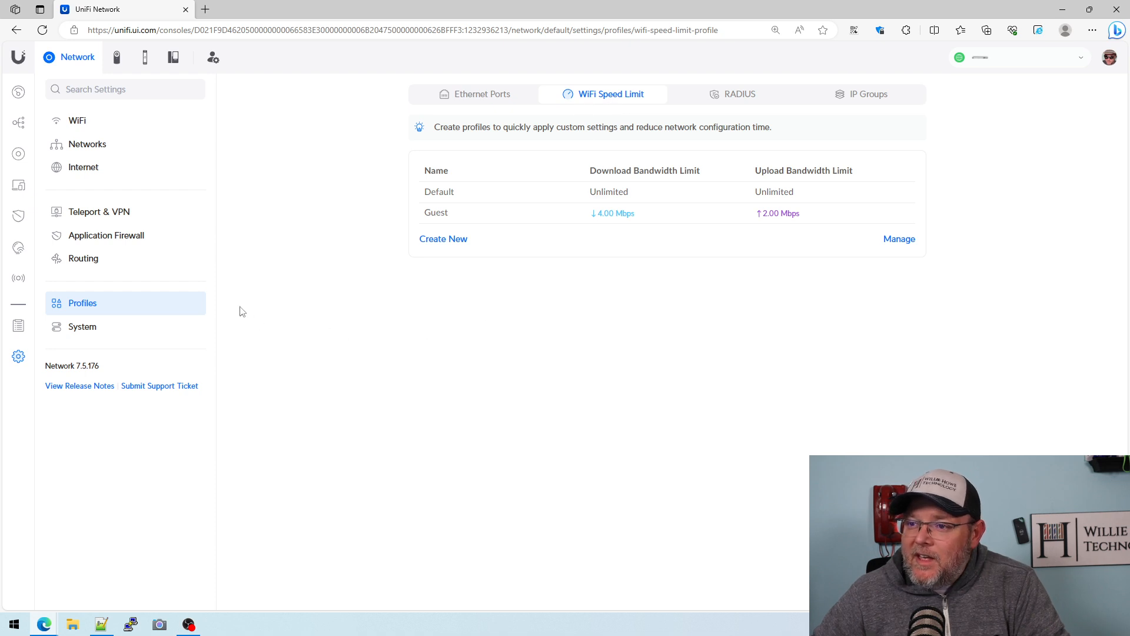
- Go to the WiFi networks list and open the Atomic Guest network's settings
left_click(77, 121)
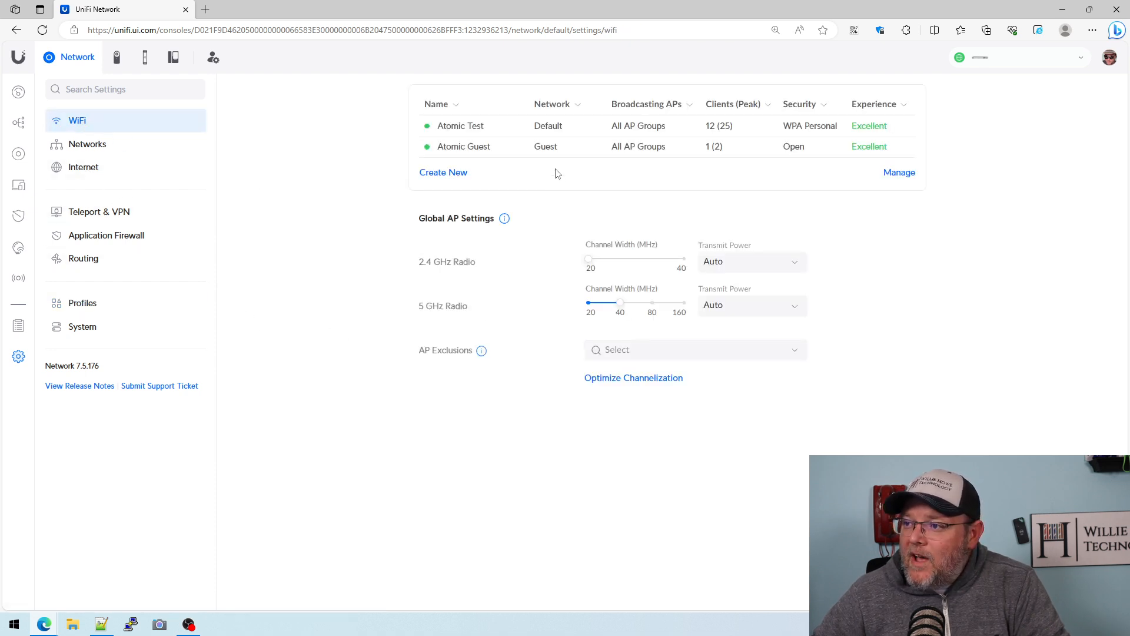
left_click(464, 146)
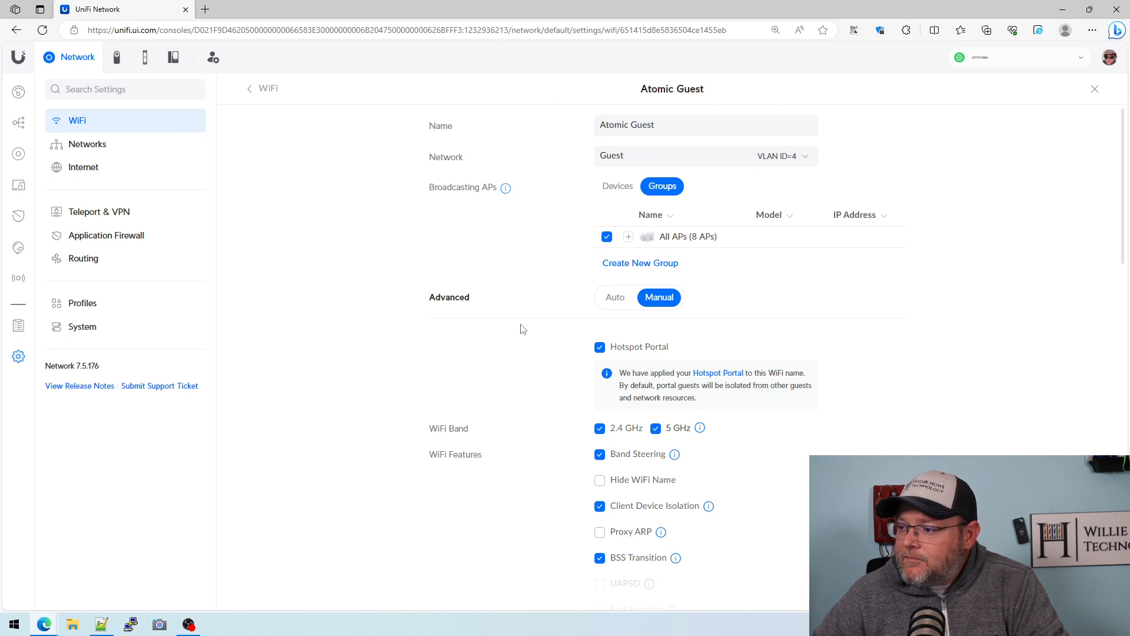
- Scroll to Atomic Guest's WiFi Speed Limit setting, enabled with the Guest profile
scroll("down", 3)
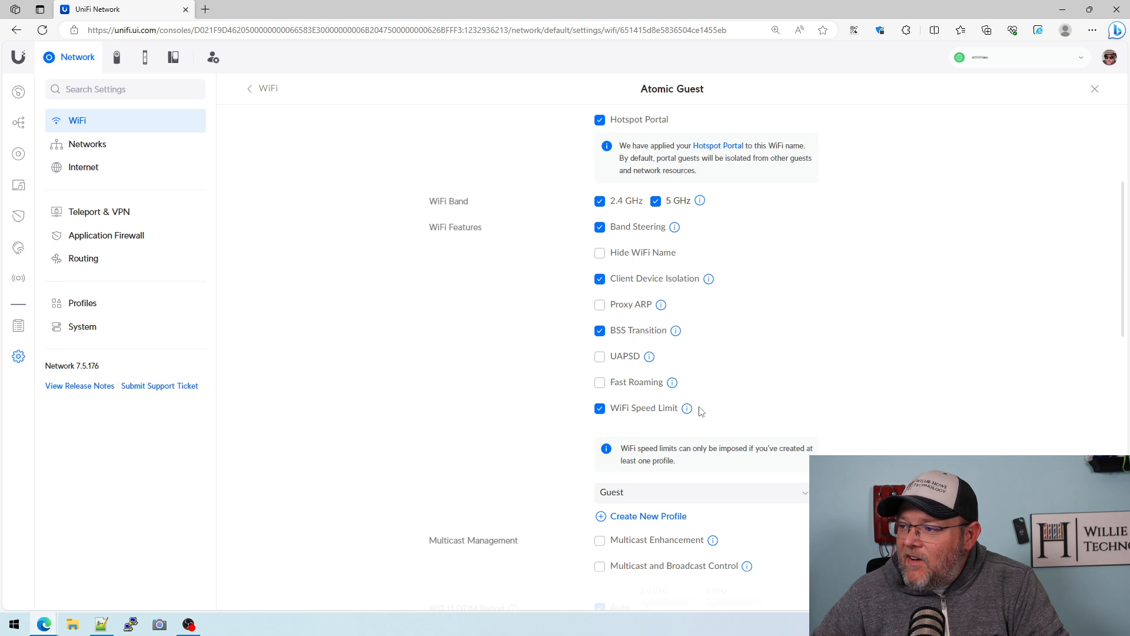
mouse_move(628, 416)
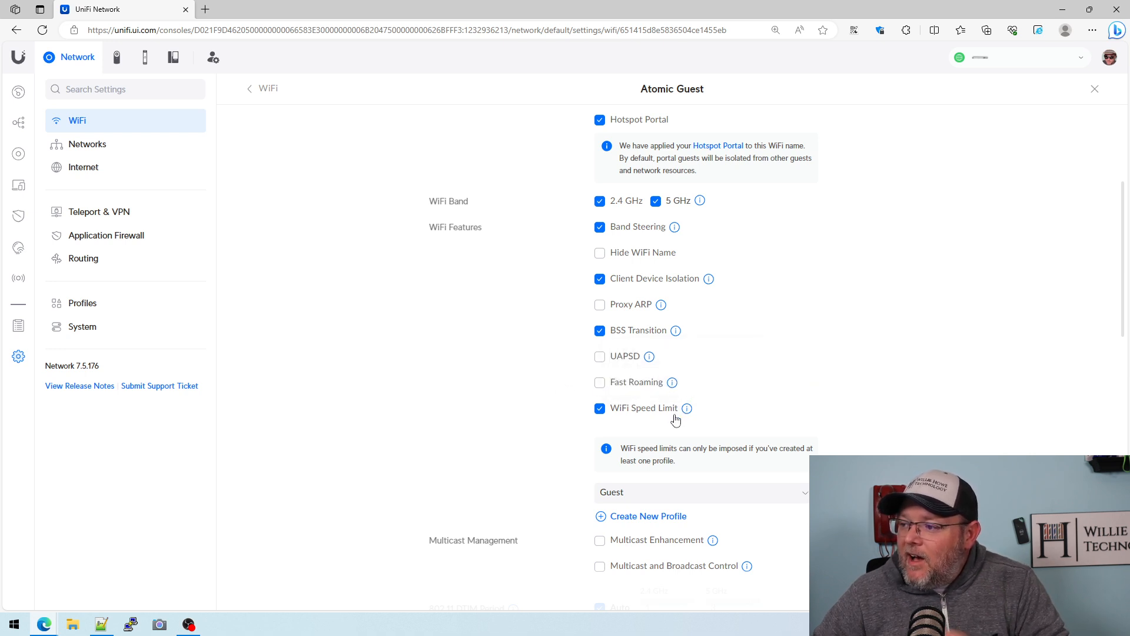
mouse_move(686, 408)
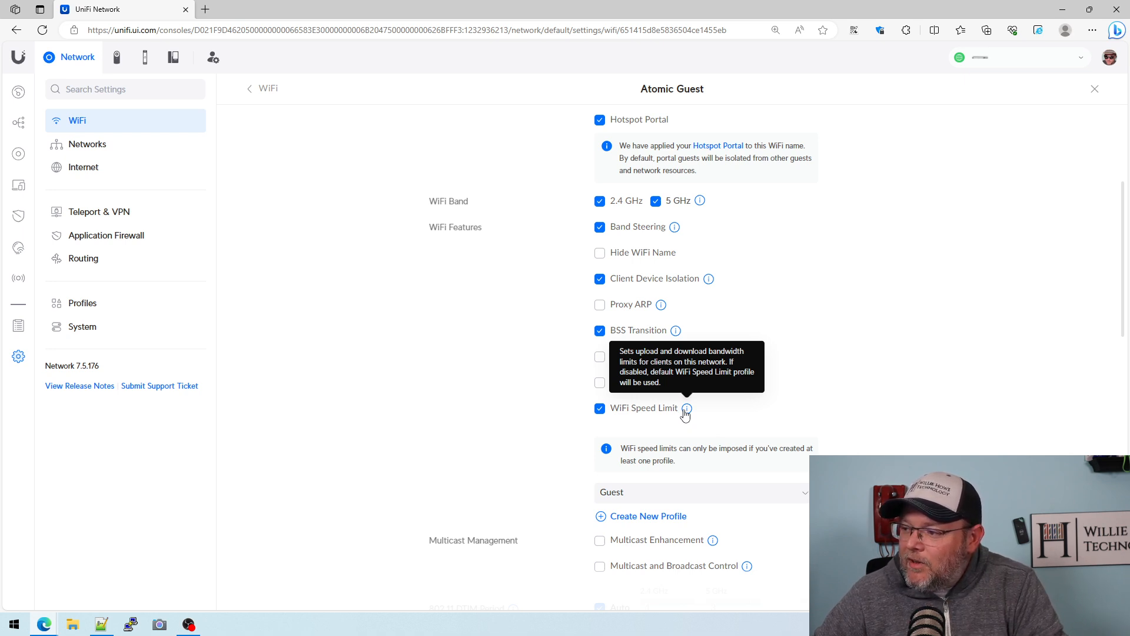
mouse_move(499, 420)
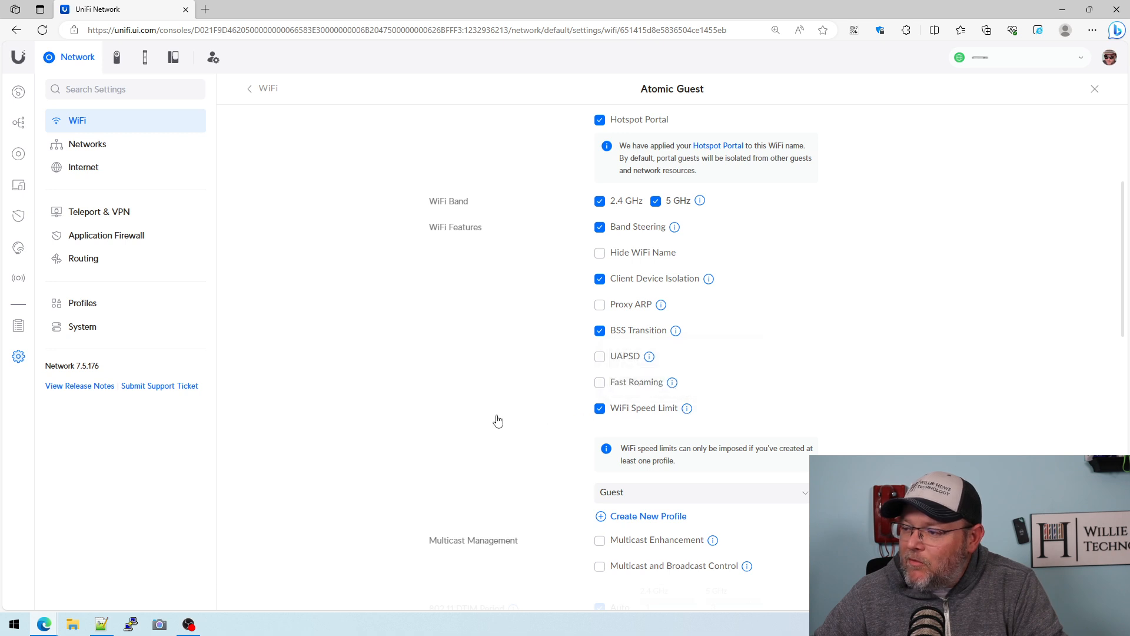